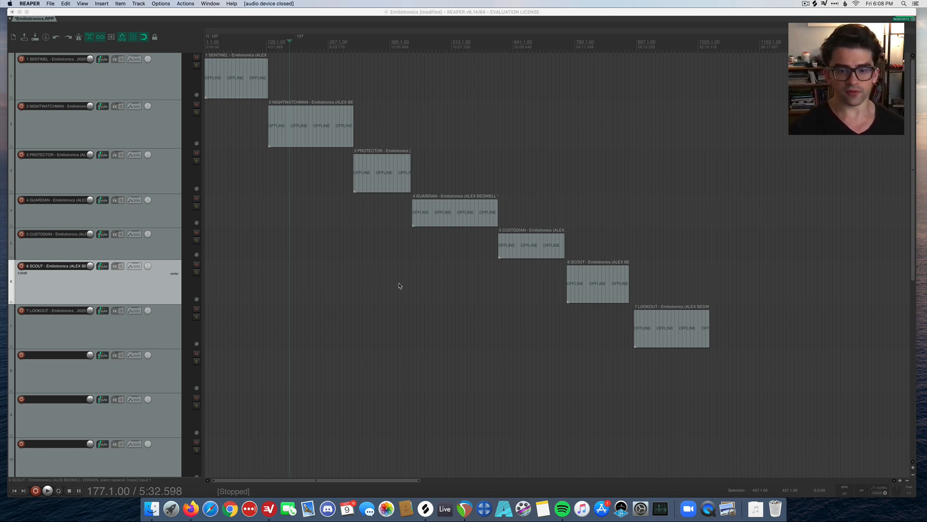
pyautogui.moveTo(344, 230)
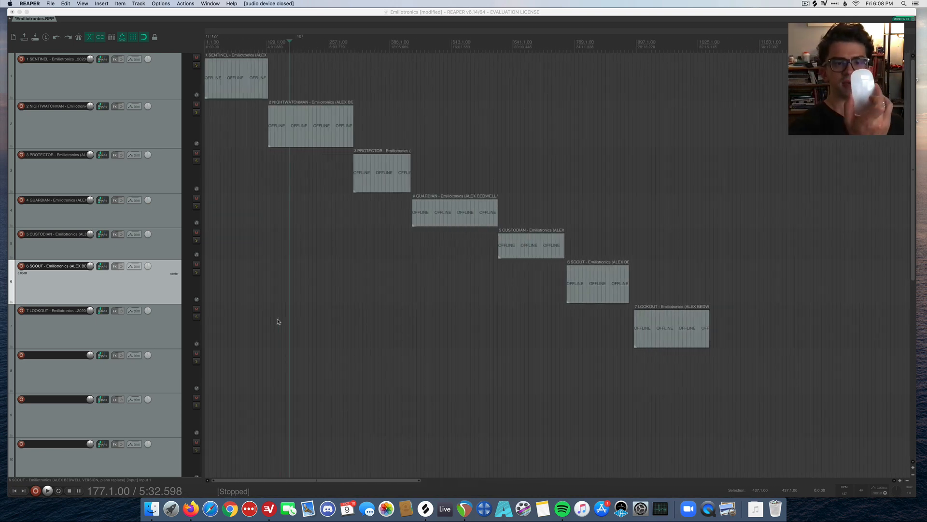
pyautogui.moveTo(392, 262)
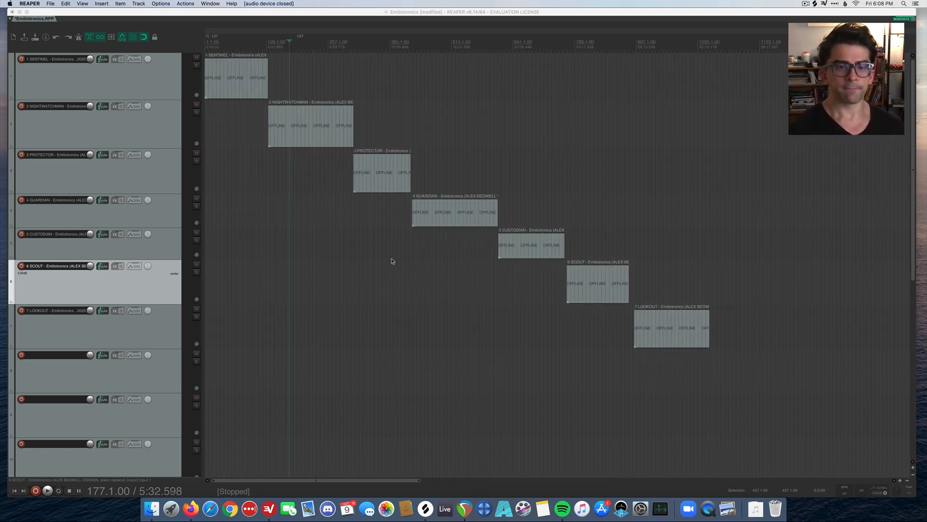
# Scroll the arrange view as media comes online and Shift-add the GUARDIAN track to the selection.
pyautogui.hscroll(3)
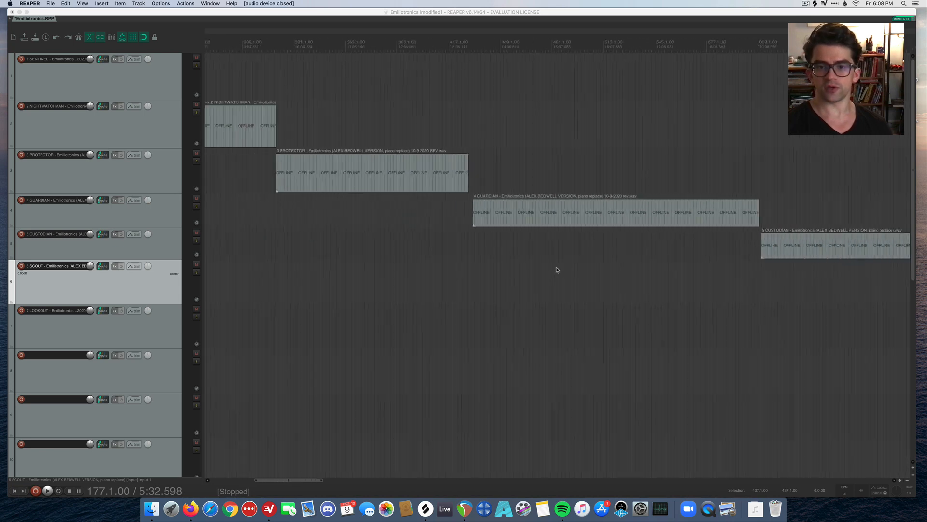
pyautogui.hscroll(3)
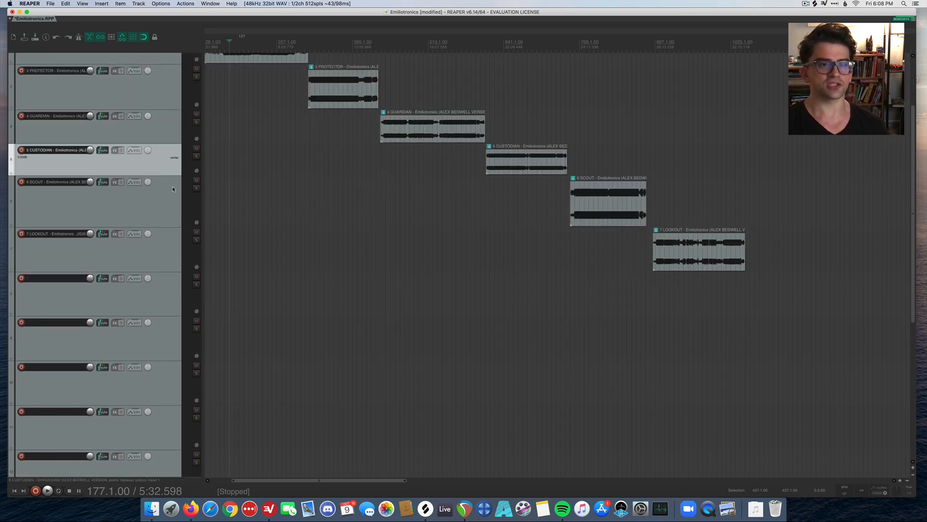
pyautogui.click(56, 128)
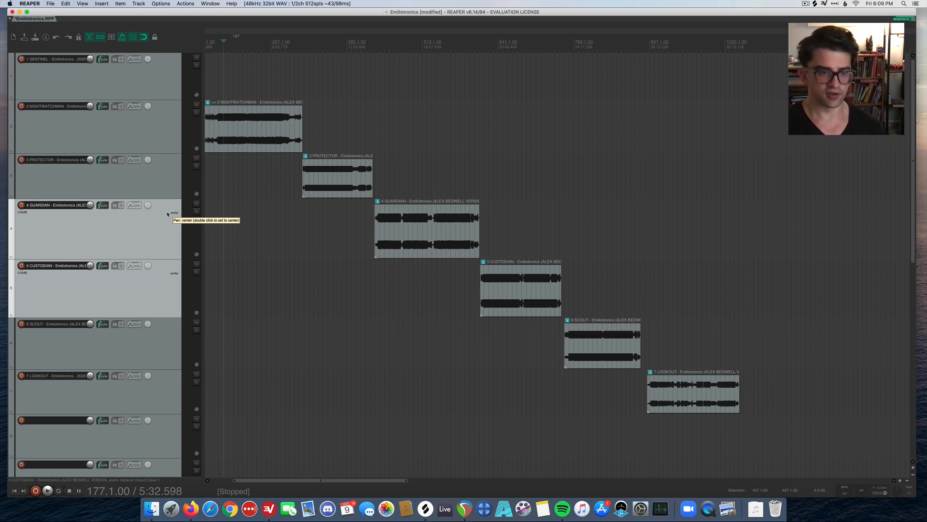
pyautogui.moveTo(153, 231)
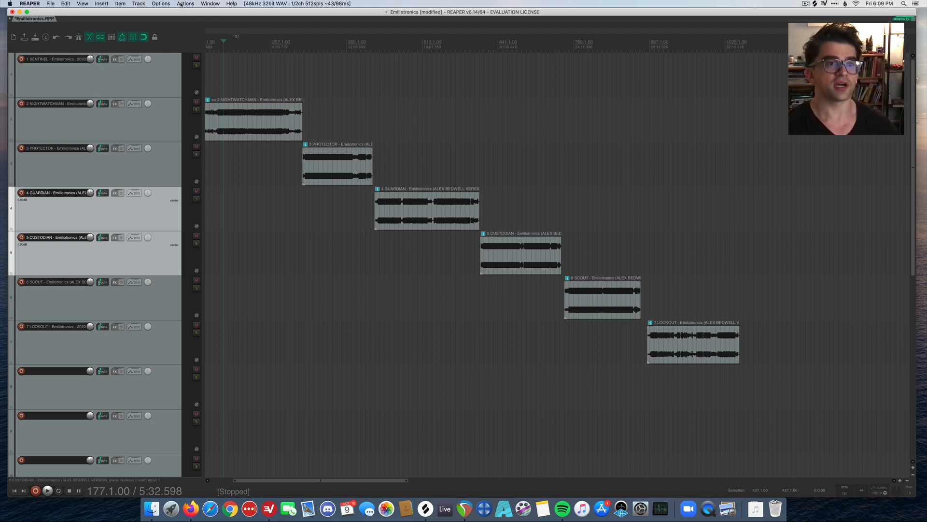
# Filter the action list for 'scro', inspect the vertical scroll mousewheel binding, and cancel adding a shortcut.
pyautogui.click(185, 4)
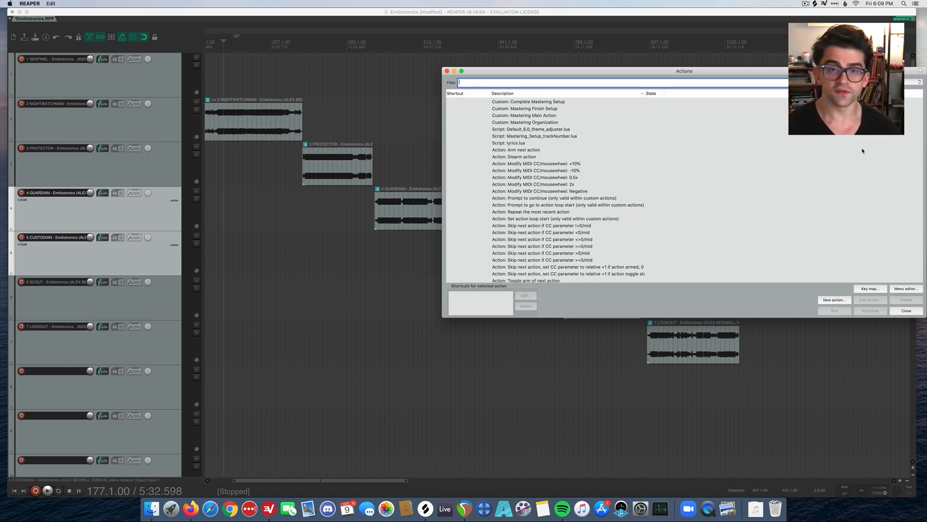
pyautogui.write('scroll')
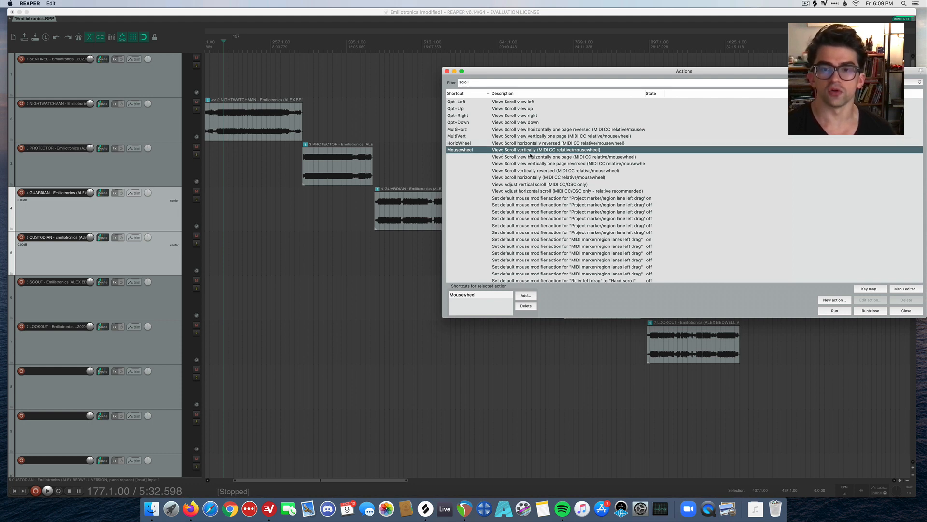
pyautogui.moveTo(512, 293)
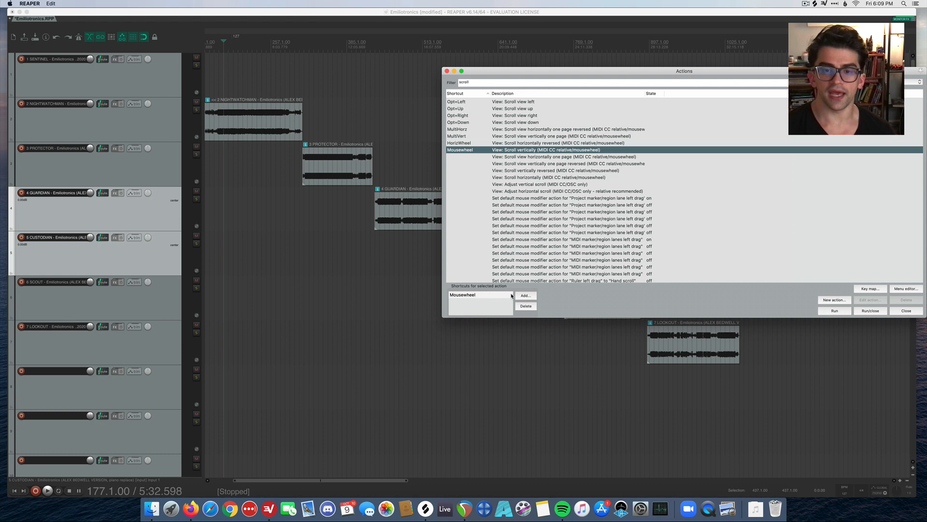
pyautogui.click(525, 296)
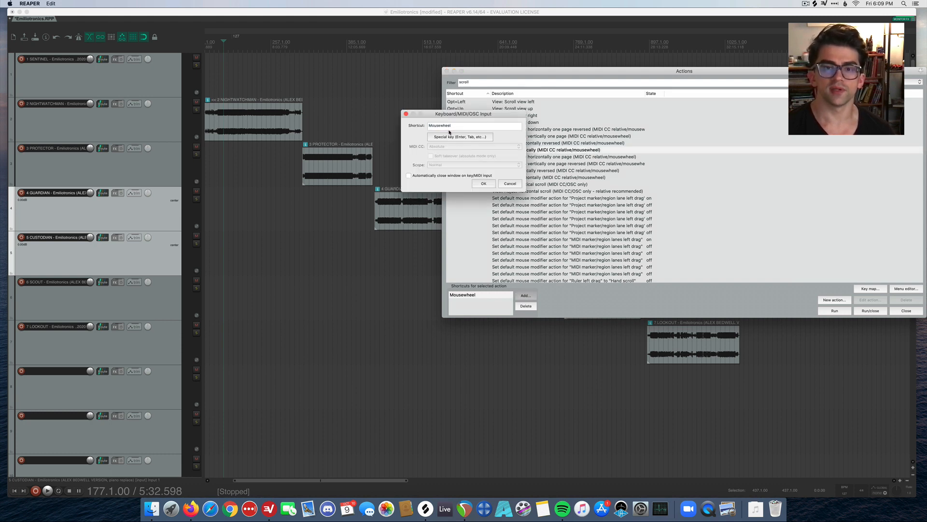
pyautogui.click(483, 183)
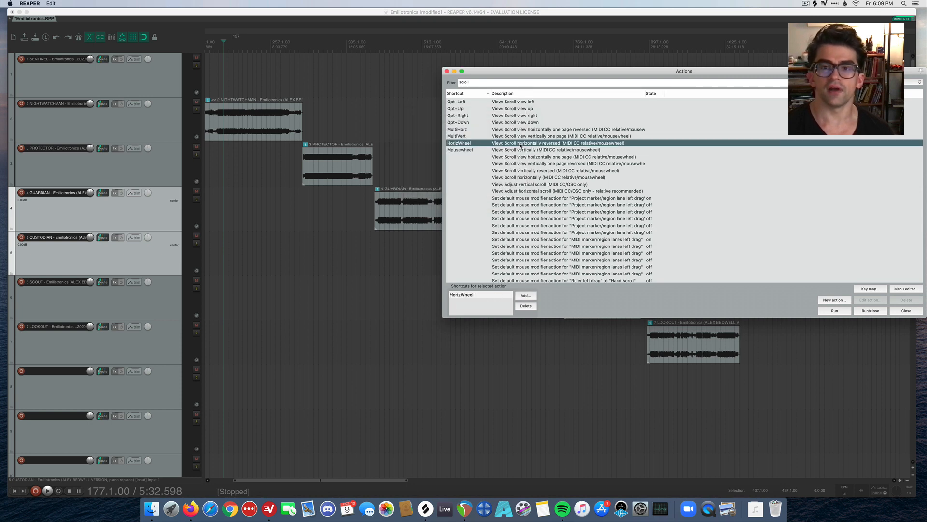
pyautogui.moveTo(546, 148)
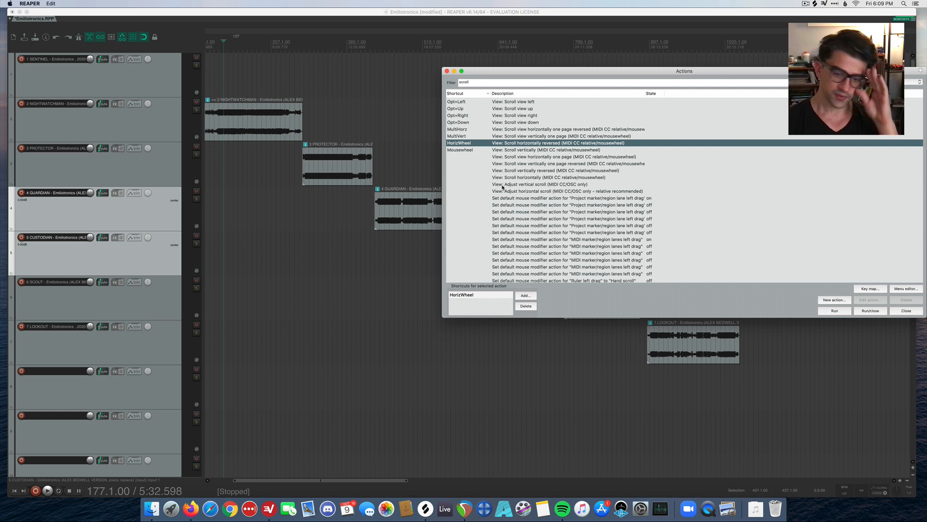
pyautogui.moveTo(494, 228)
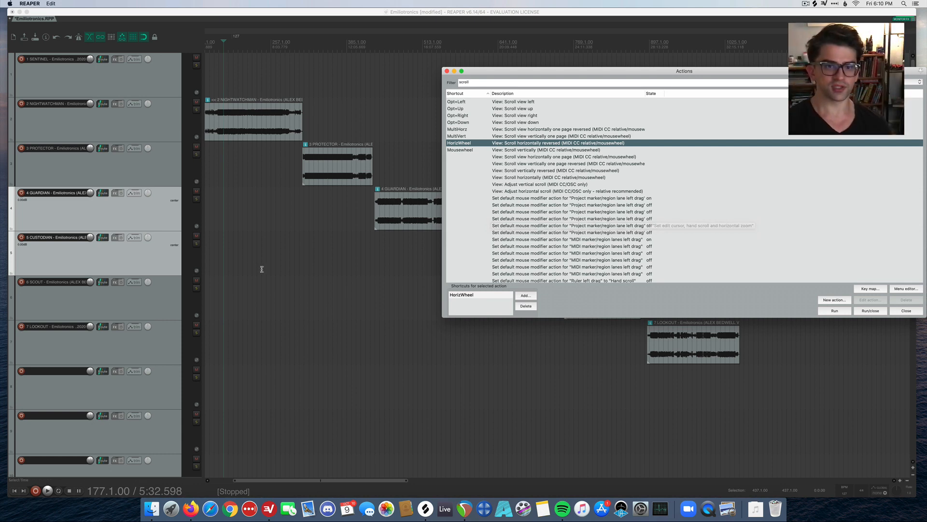
pyautogui.scroll(-3)
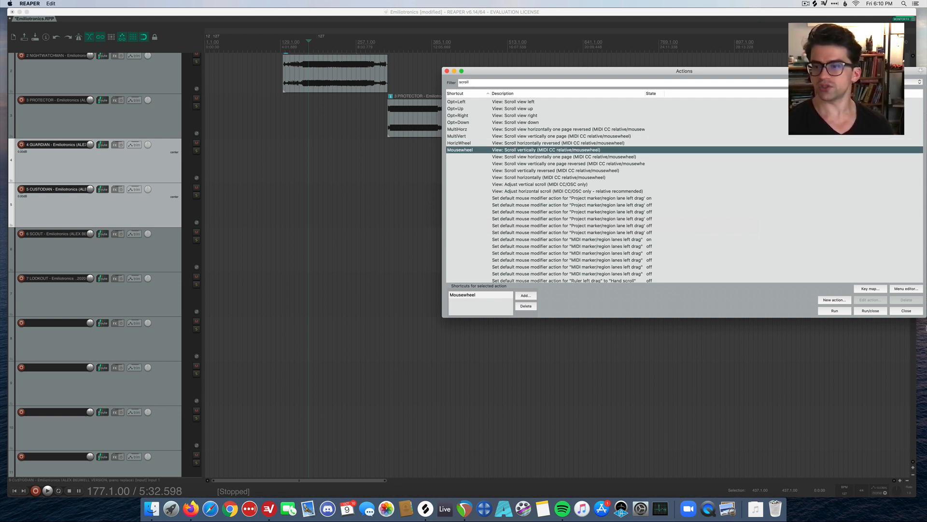
# Clear the Actions filter so the full action list shows again.
pyautogui.click(906, 310)
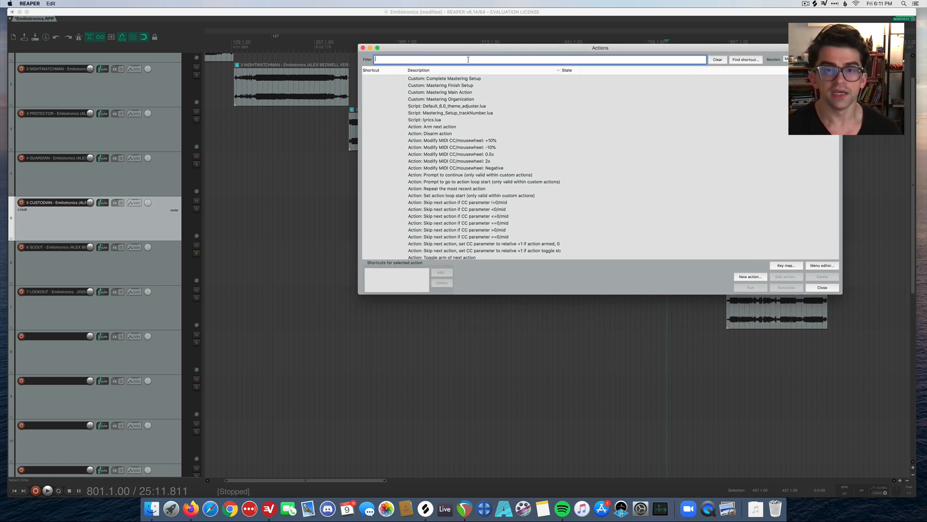
# Filter for 'zoom', select 'View: Zoom horizontally (mousewheel)' bound to Cmd+Mousewheel, then close the list.
pyautogui.write('zoom')
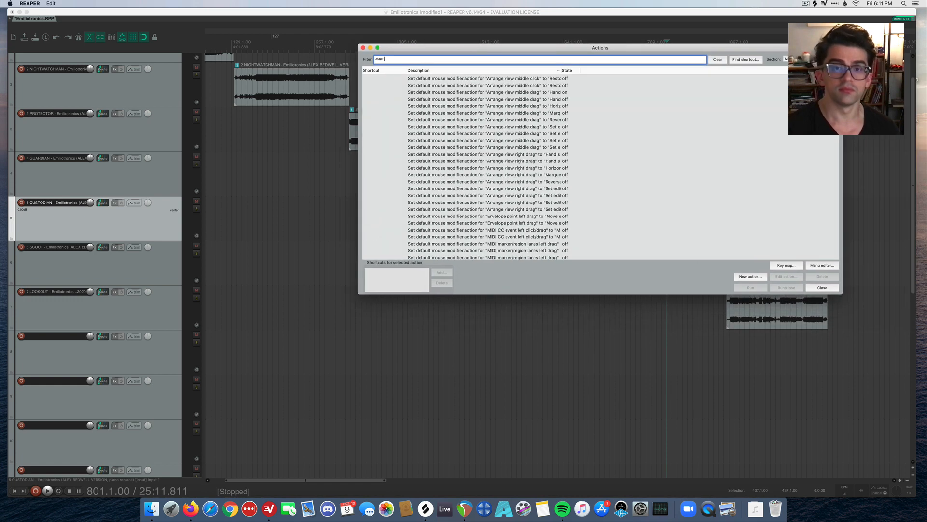
pyautogui.click(371, 70)
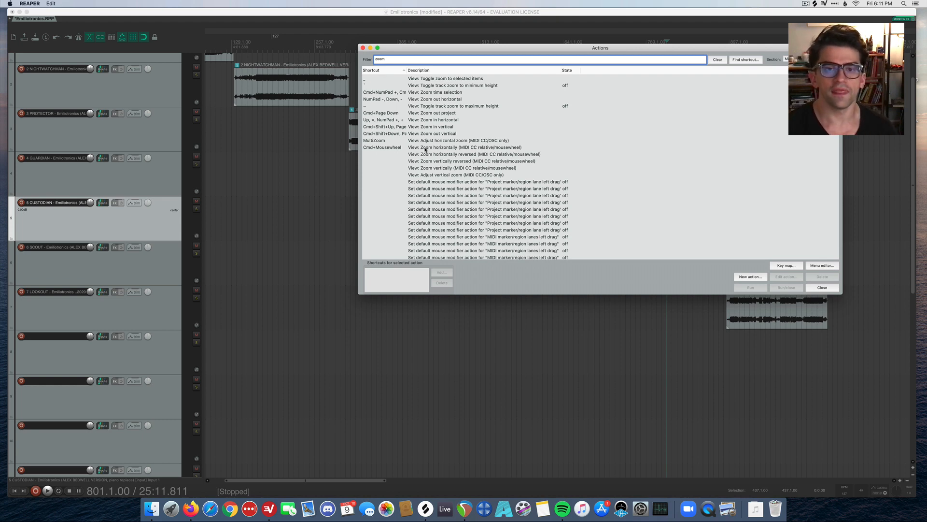
pyautogui.click(467, 147)
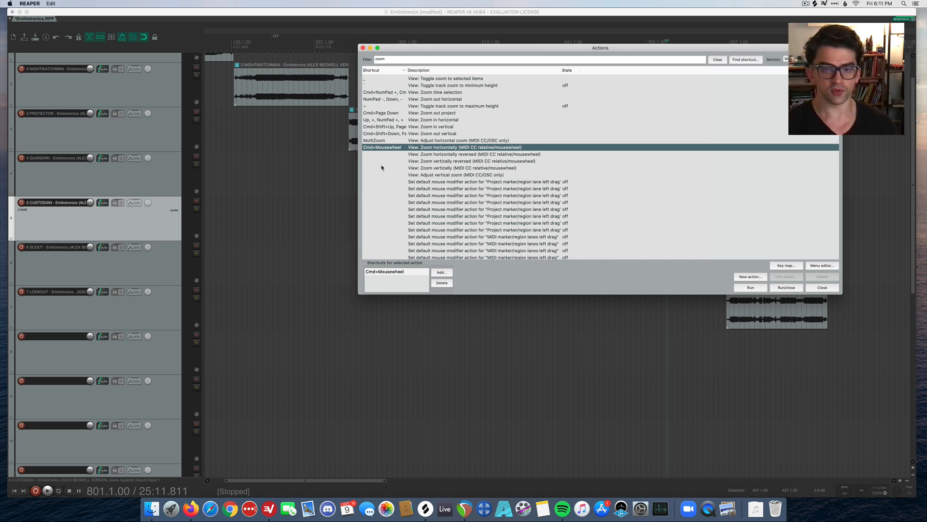
pyautogui.moveTo(280, 162)
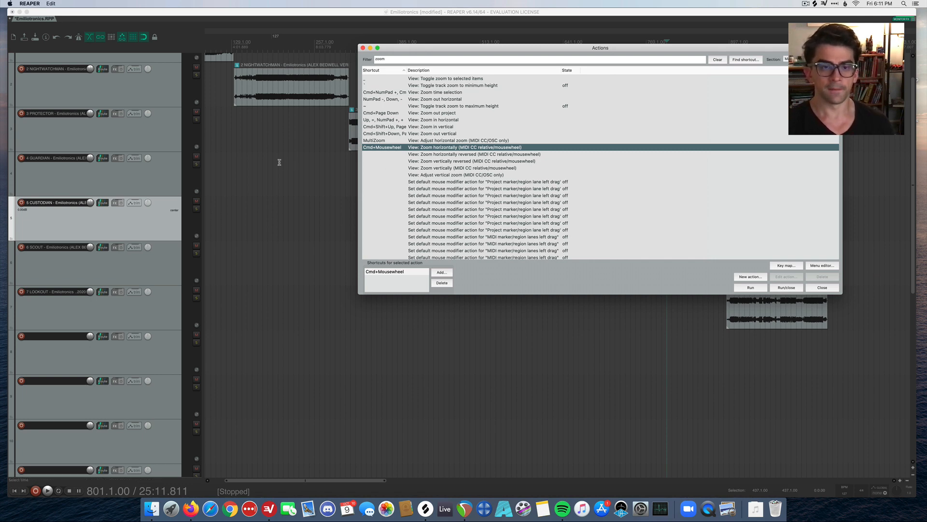
pyautogui.moveTo(284, 160)
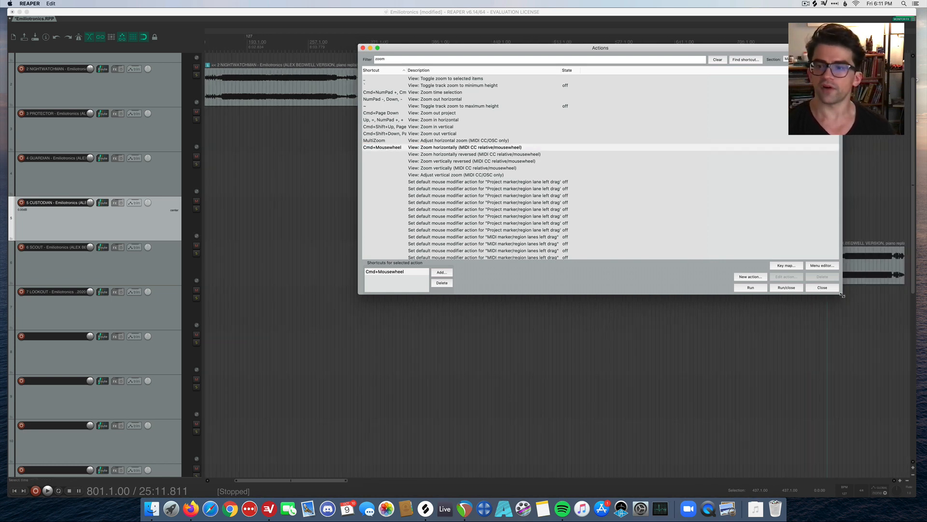
pyautogui.click(821, 288)
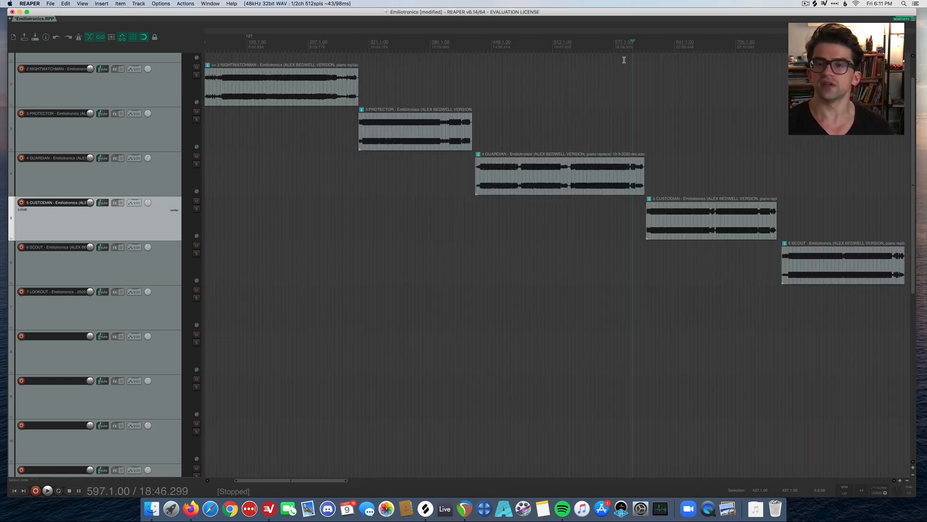
# Bring up Preferences on the Editing Behavior page.
pyautogui.click(442, 41)
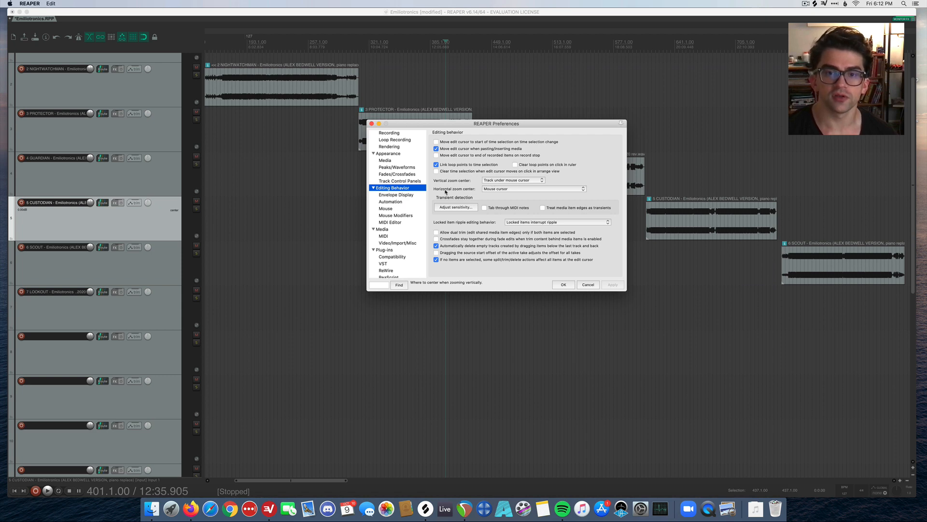
pyautogui.moveTo(510, 191)
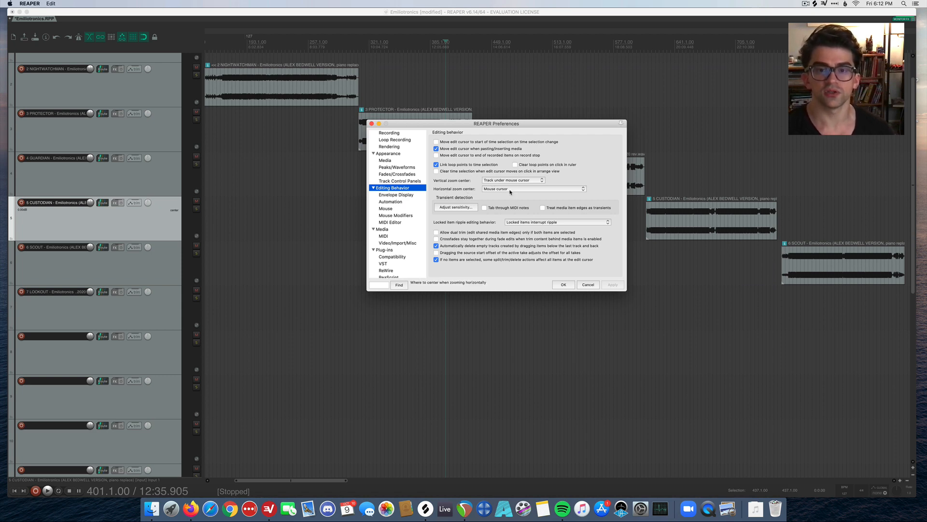
# Review the zoom-center dropdowns, keeping vertical zoom centered on the track under the mouse.
pyautogui.click(532, 189)
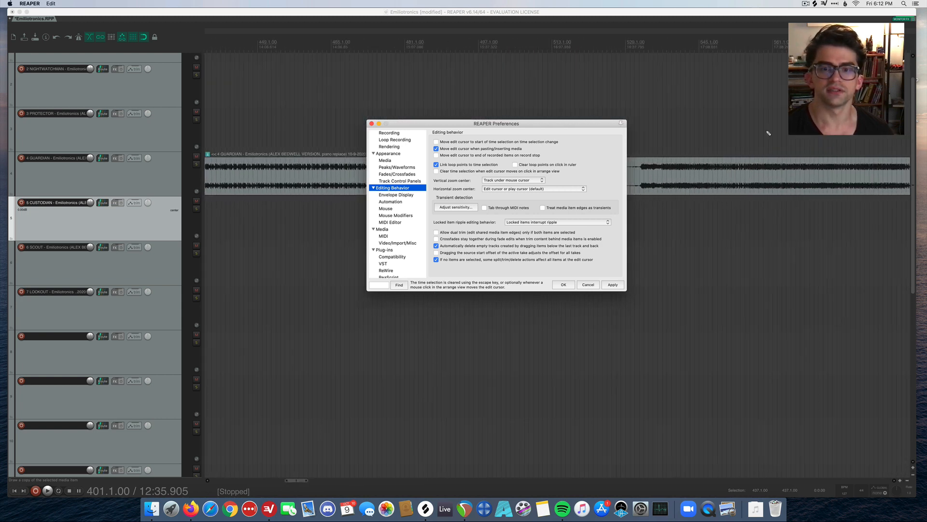
pyautogui.click(512, 180)
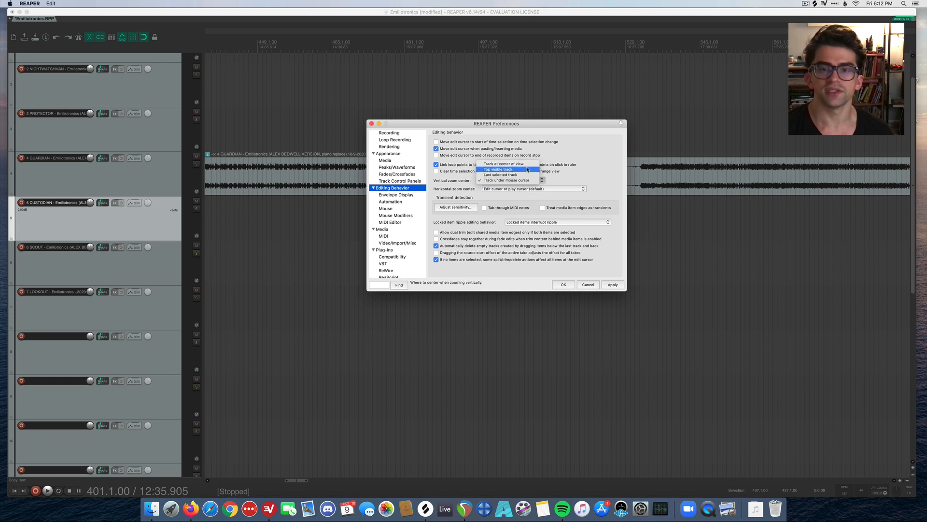
pyautogui.click(507, 180)
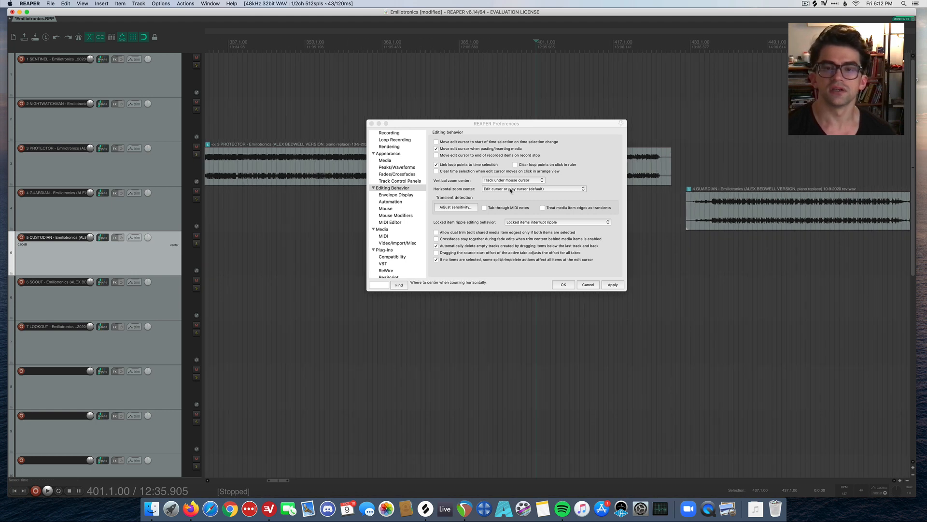
# Toggle horizontal zoom center between default and Mouse cursor with Apply, ending on Mouse cursor.
pyautogui.click(531, 188)
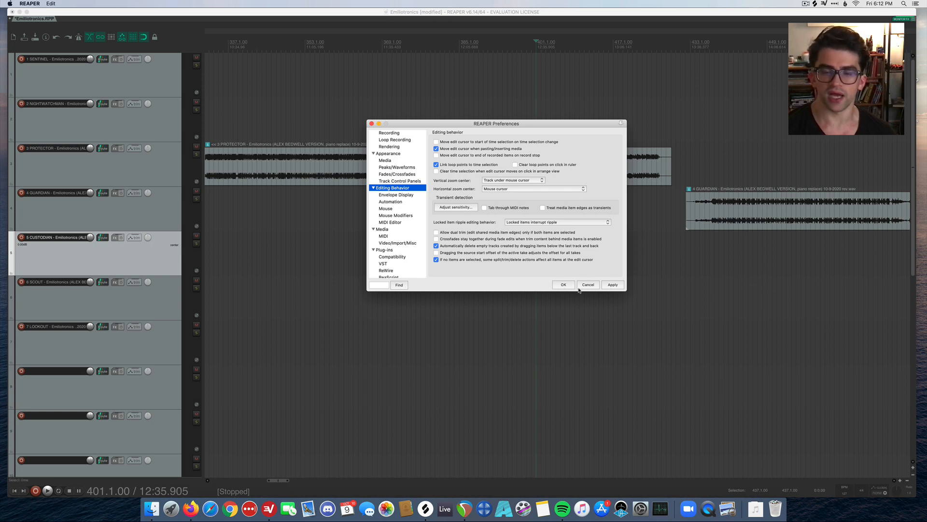
pyautogui.click(563, 284)
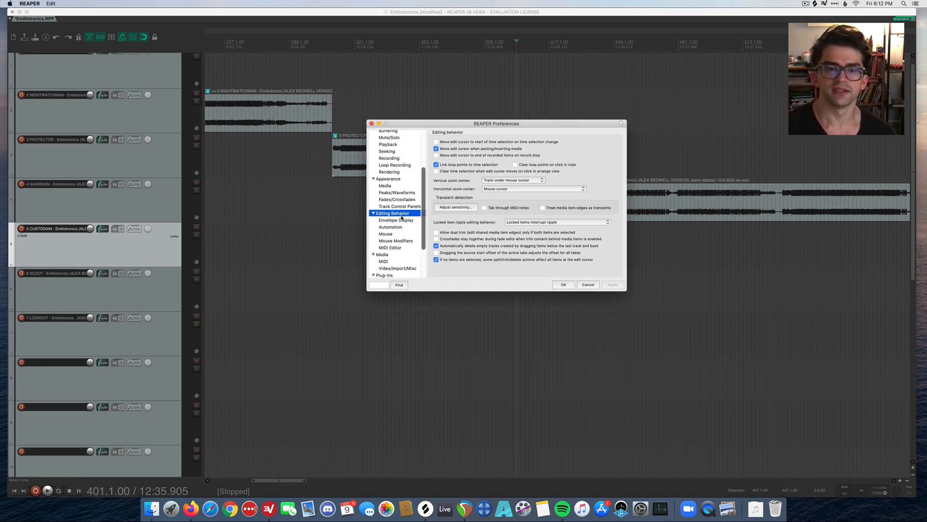
pyautogui.click(532, 188)
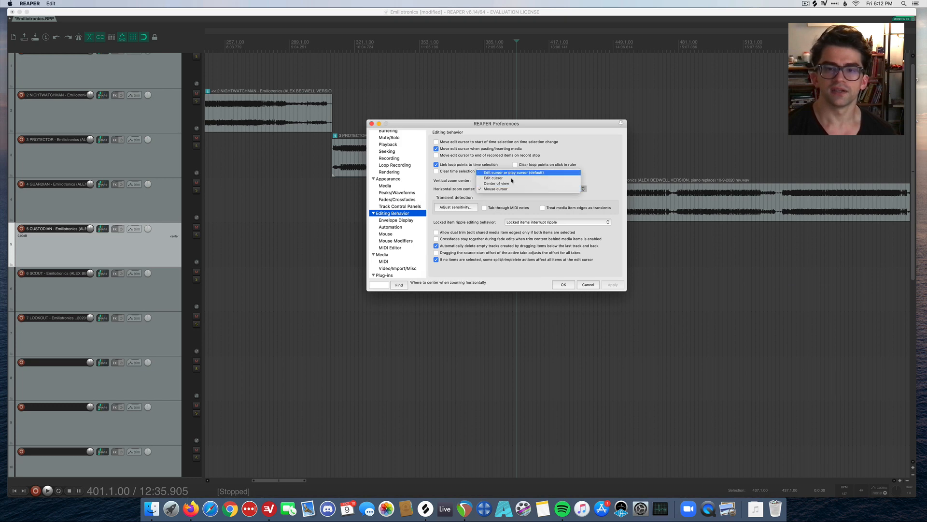
pyautogui.click(510, 180)
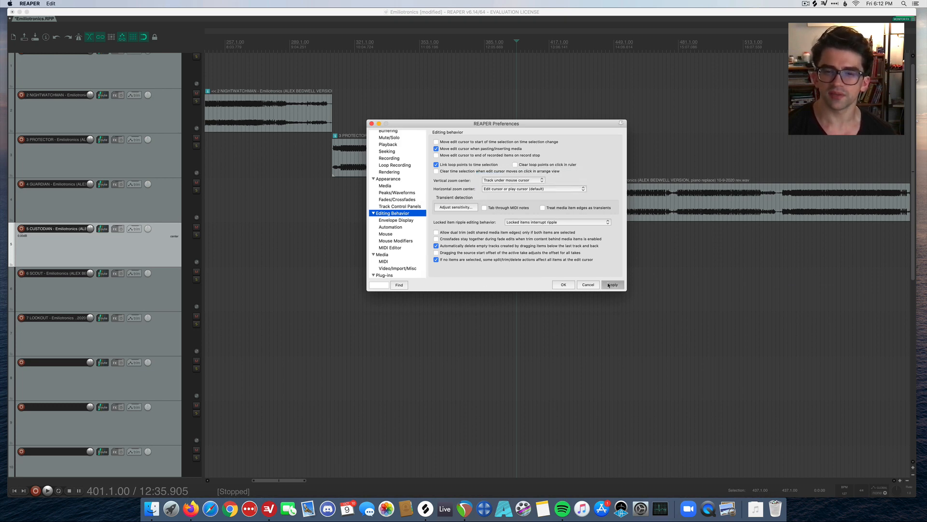
pyautogui.click(562, 284)
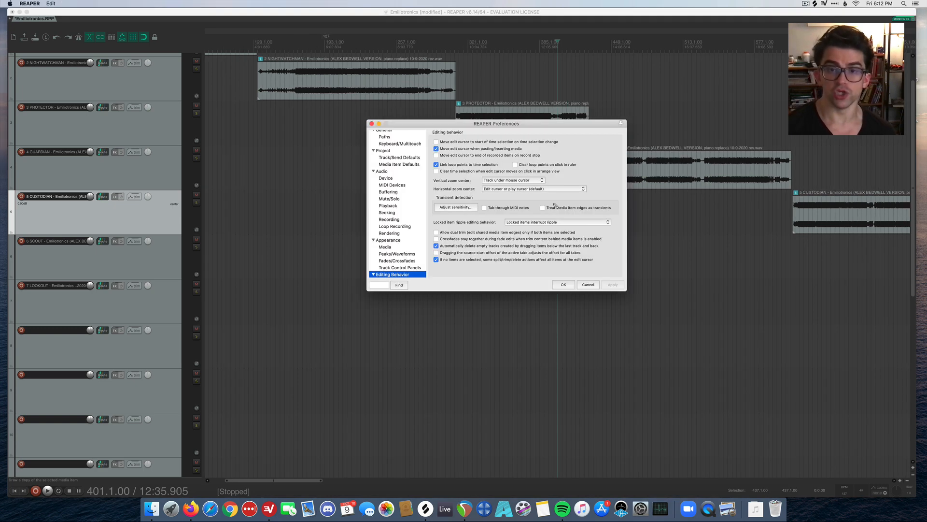
pyautogui.click(531, 188)
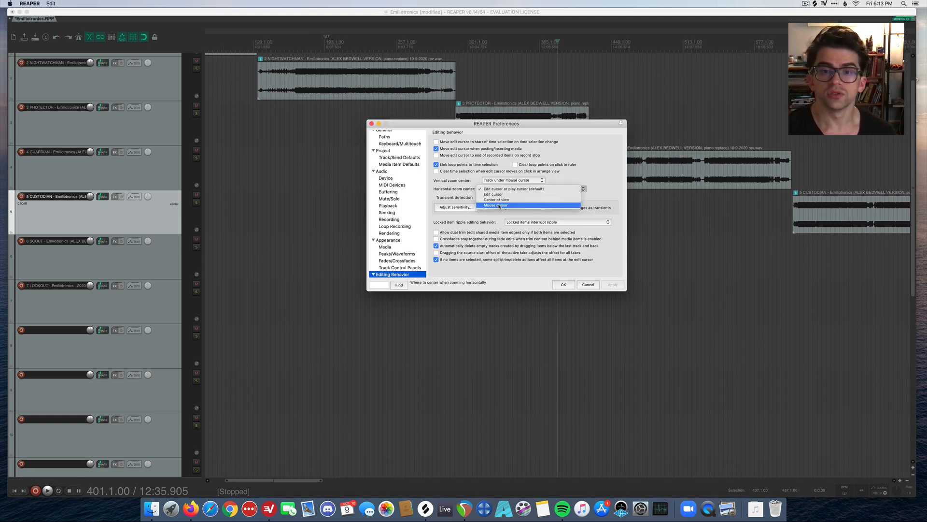
pyautogui.click(496, 205)
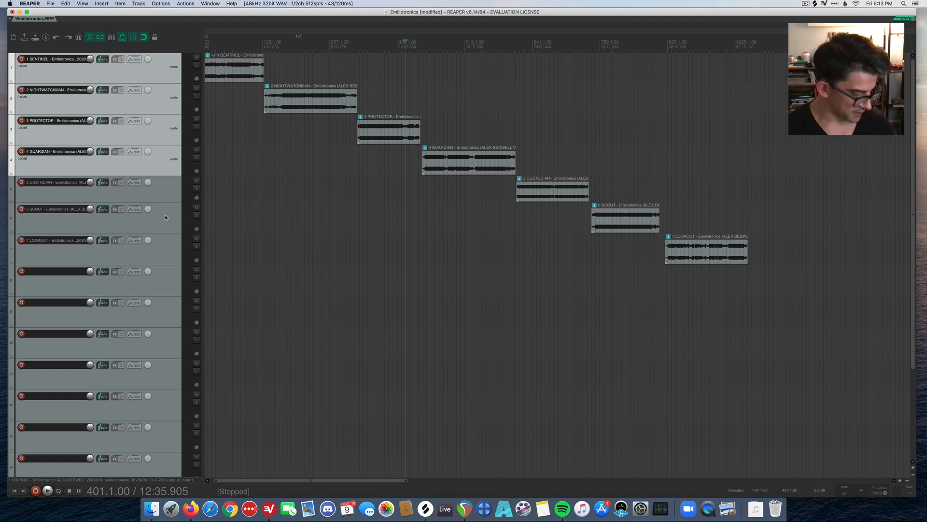
# Bring up the Actions menu after closing Preferences.
pyautogui.click(185, 4)
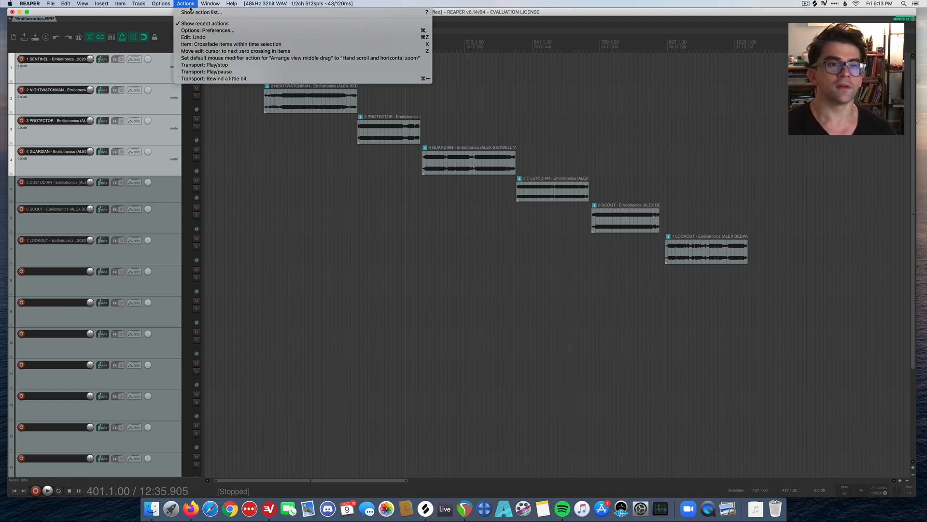
# Filter the action list for 'track height' and select 'View: Adjust selected track heights (mousewheel)' bound to Opt+Mousewheel.
pyautogui.click(201, 13)
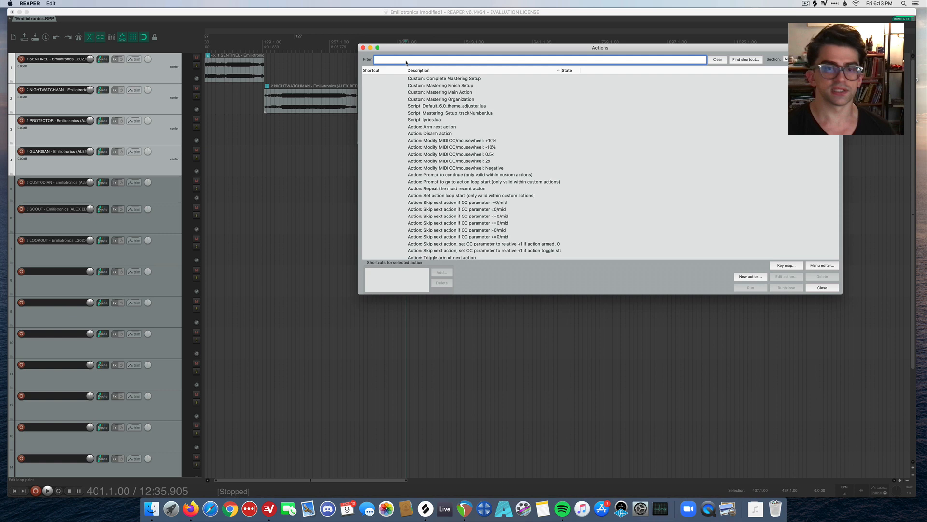
pyautogui.write('tr')
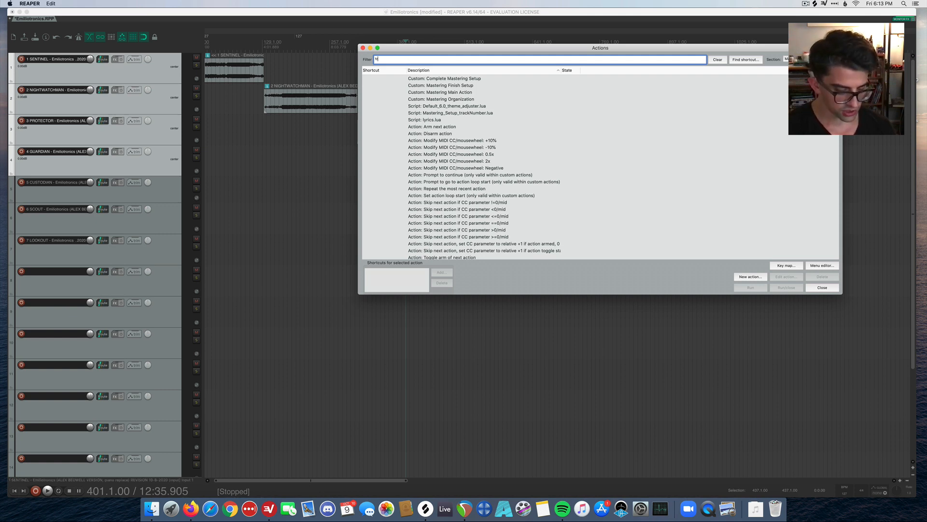
pyautogui.write('track height')
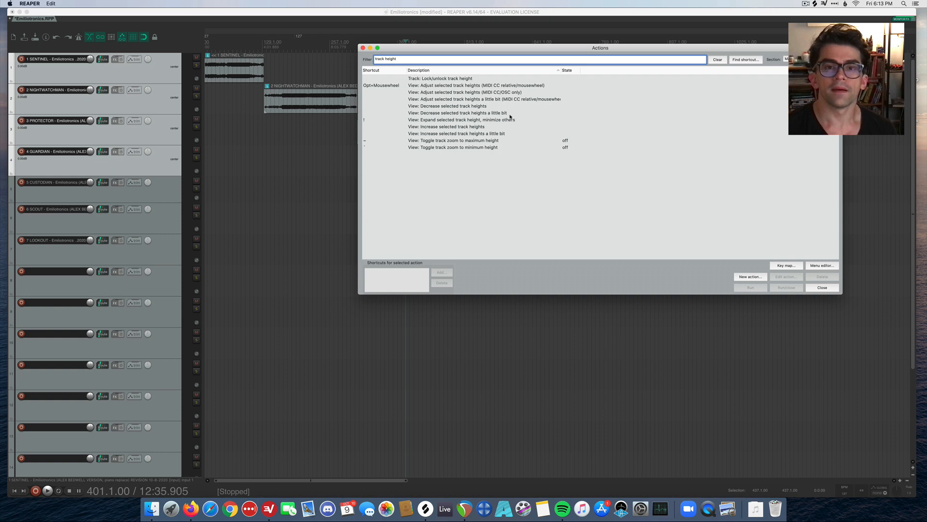
pyautogui.click(476, 85)
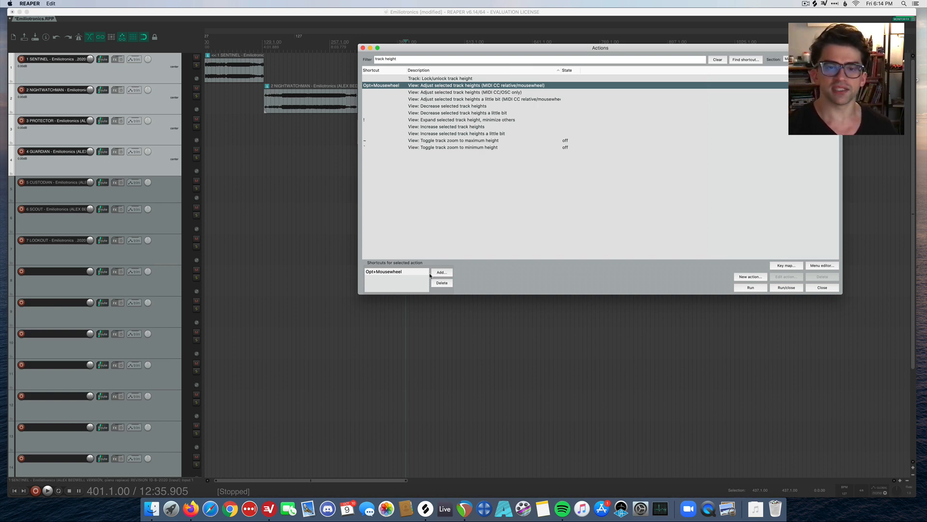
# Cancel adding a new track-height shortcut and close the Actions window, leaving Opt+Mousewheel unchanged.
pyautogui.click(440, 272)
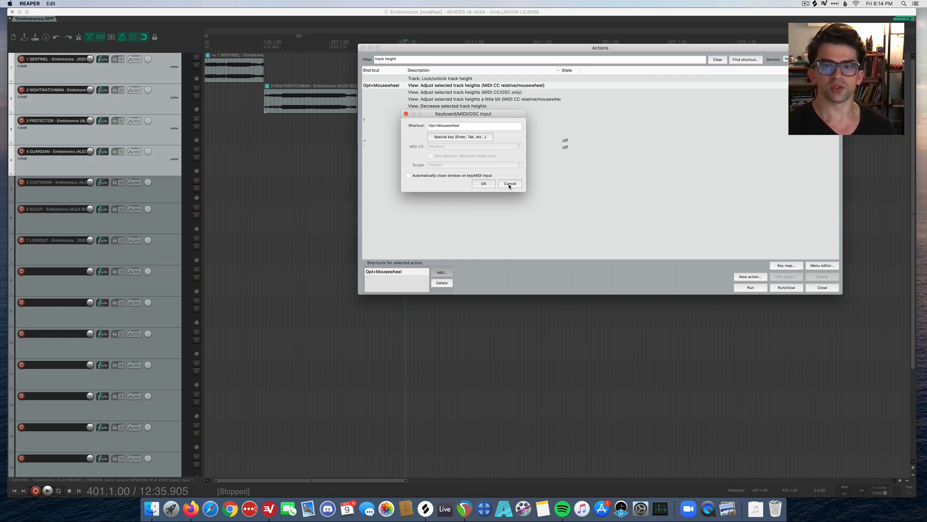
pyautogui.click(510, 183)
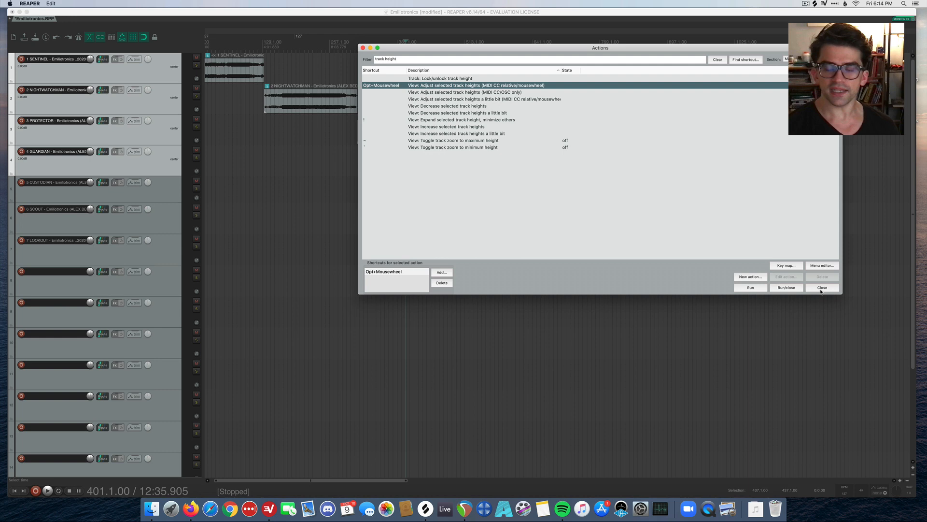
pyautogui.click(822, 288)
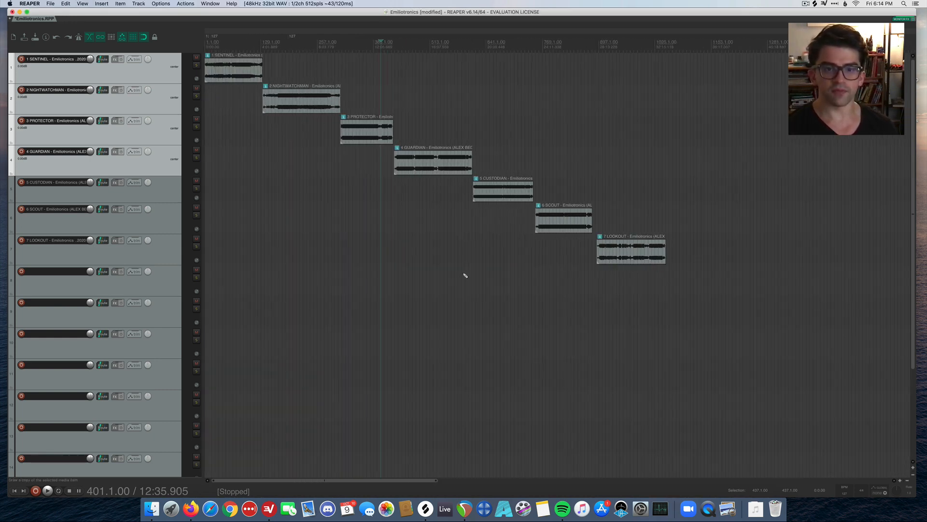